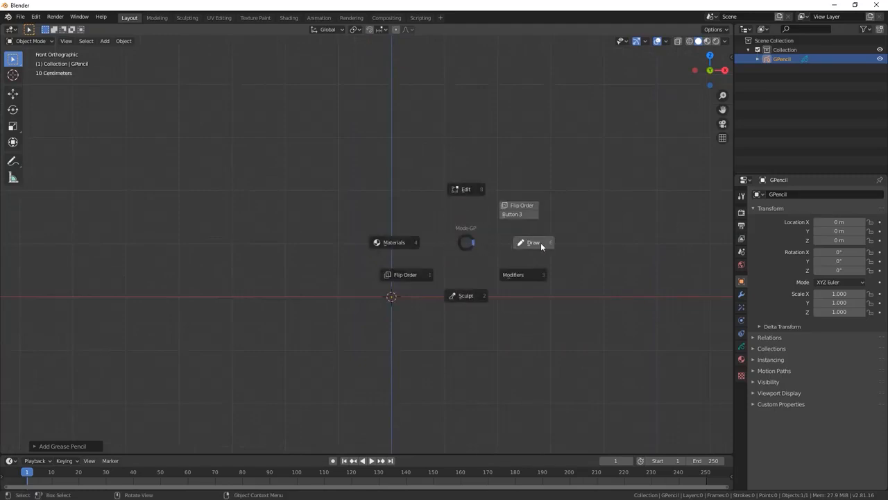
Switch the Grease Pencil object into Draw Mode via the mode pie menu
left_click(533, 242)
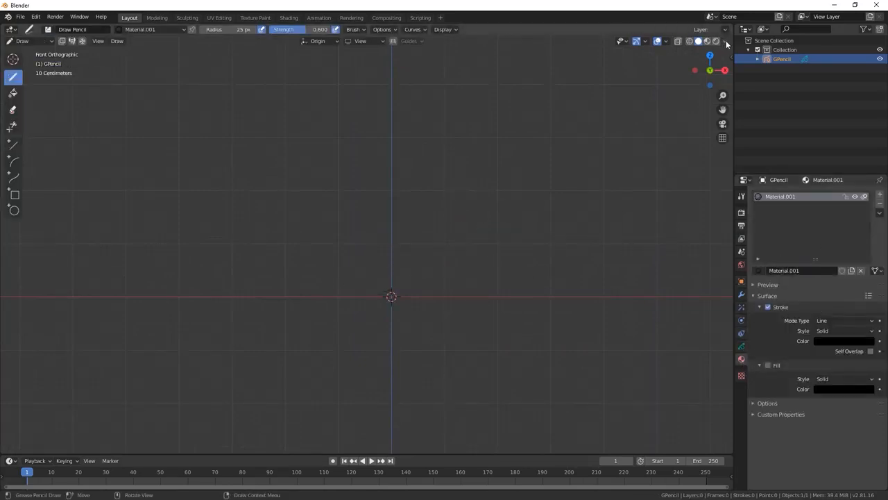
Lighten the viewport background to grey before sketching the first corner stroke
left_click(726, 41)
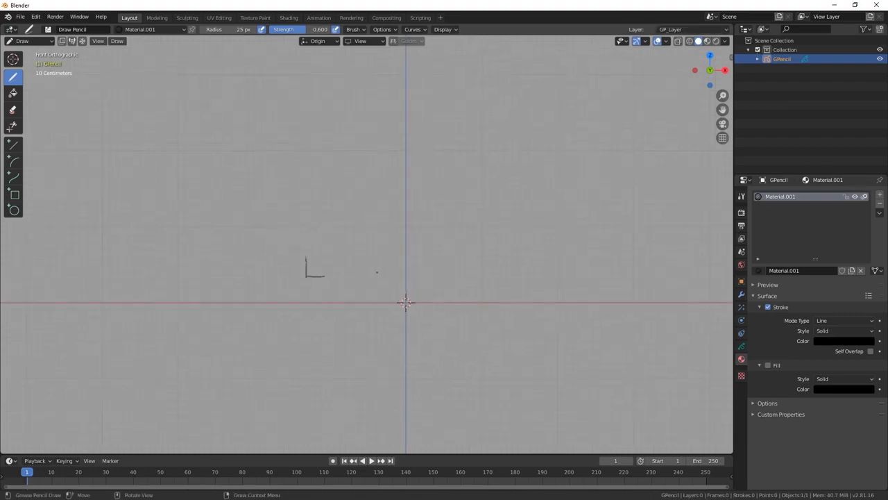
Sketch the long thin rectangular barrel outline with a small end cap on the right
left_click_drag(304, 264, 304, 280)
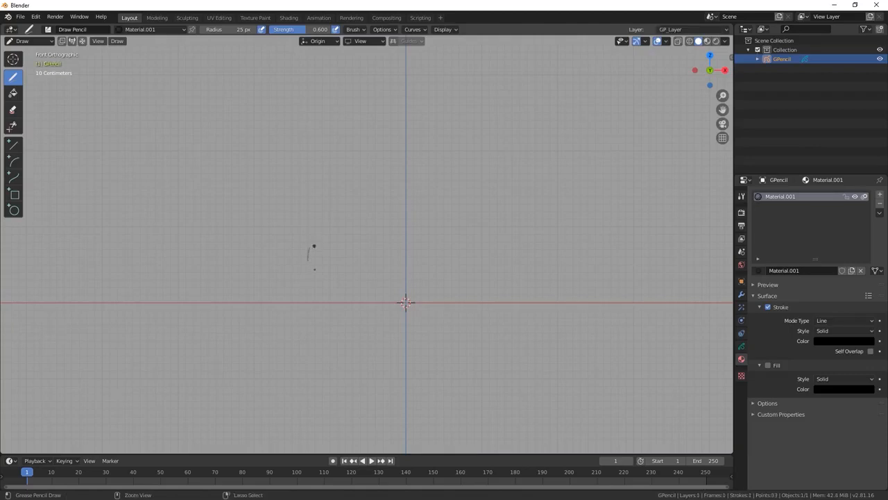
left_click_drag(314, 247, 316, 269)
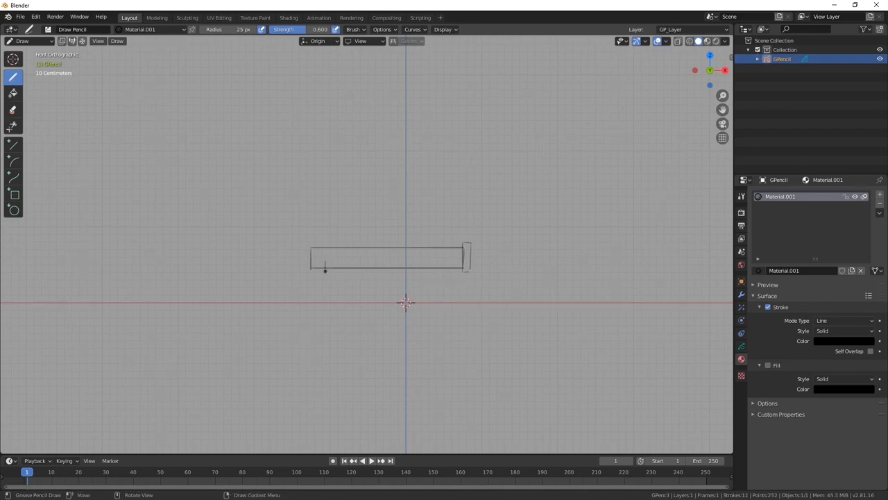
Draw the lower body under the barrel, a rounded muzzle tip on the left and ridge lines
left_click_drag(325, 269, 375, 277)
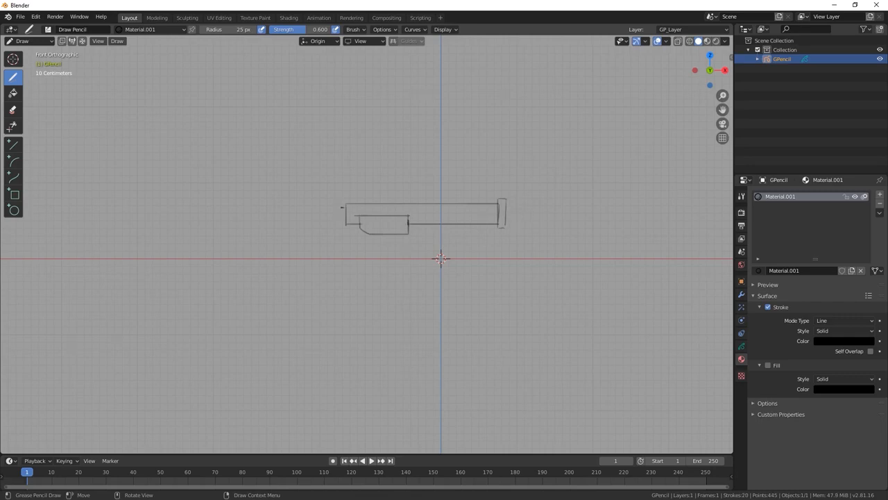
left_click(344, 221)
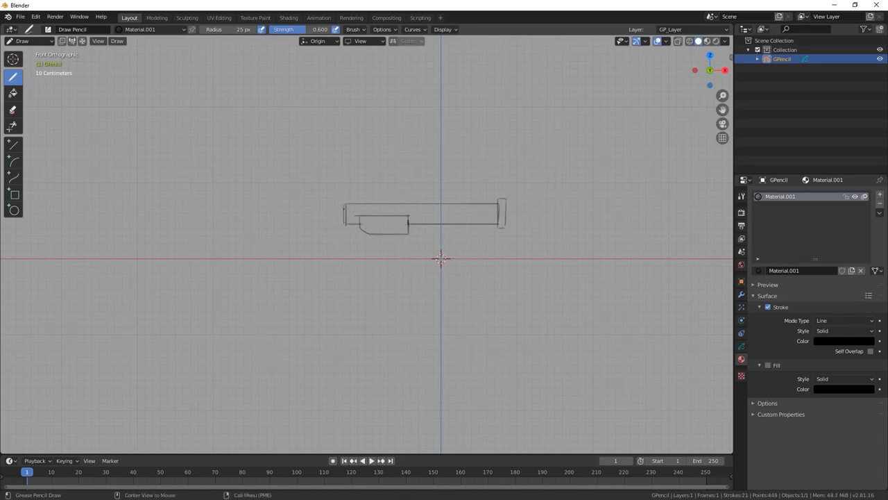
left_click_drag(345, 225, 333, 216)
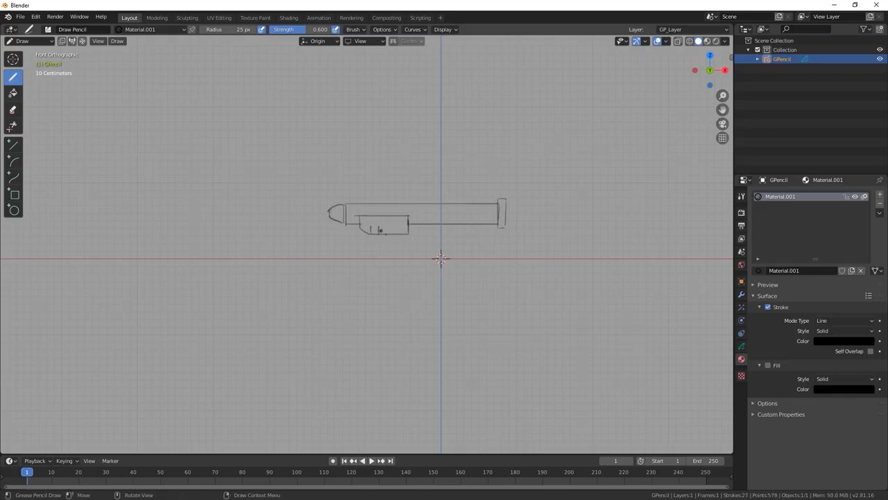
left_click_drag(350, 229, 405, 229)
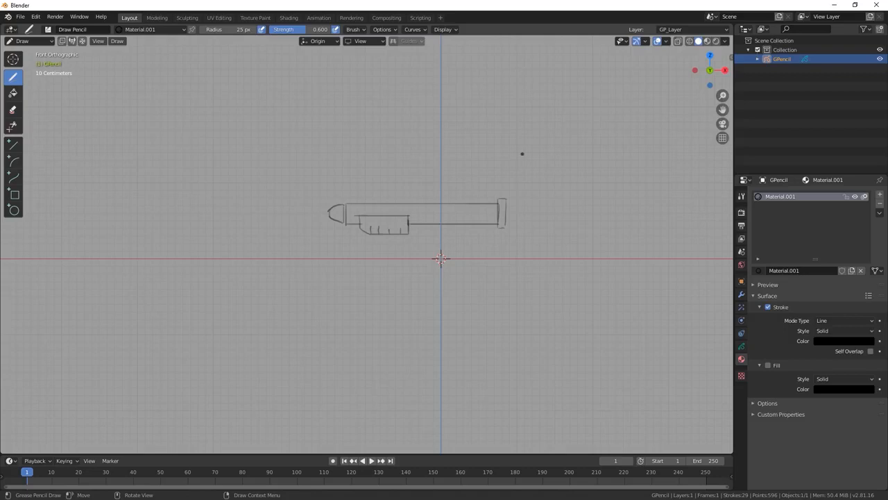